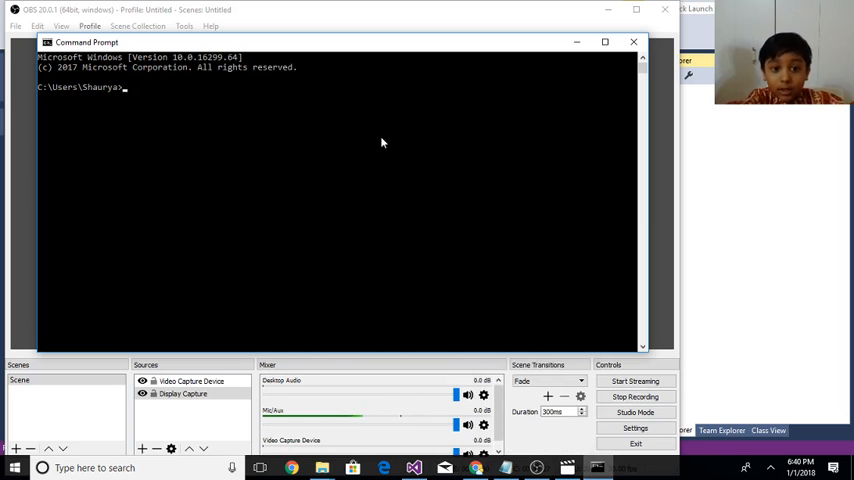
{"action": "mouse_move", "coordinate": [89, 195]}
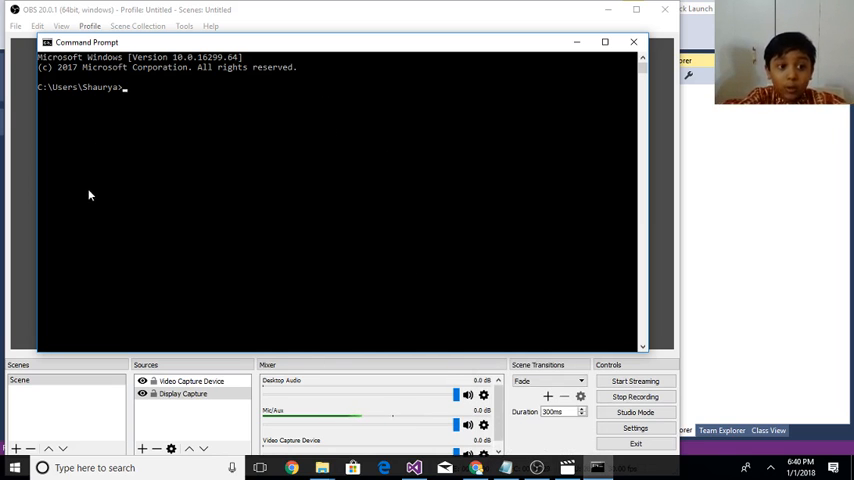
{"action": "mouse_move", "coordinate": [347, 137]}
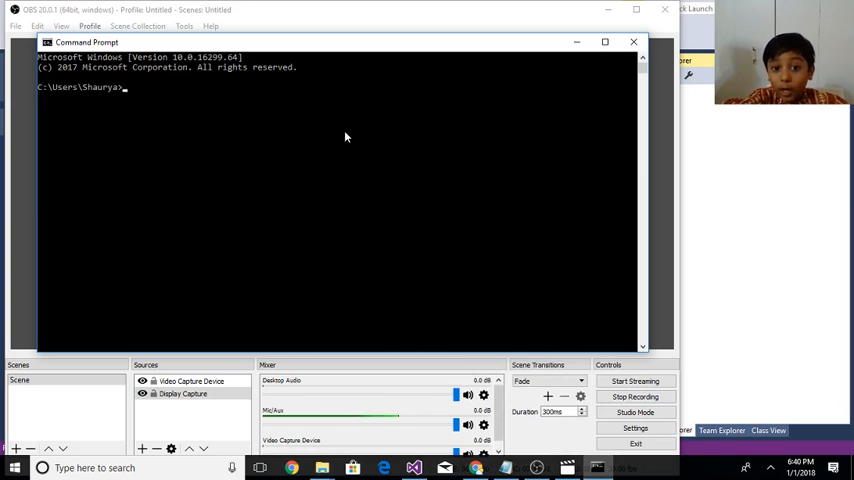
{"action": "mouse_move", "coordinate": [414, 237]}
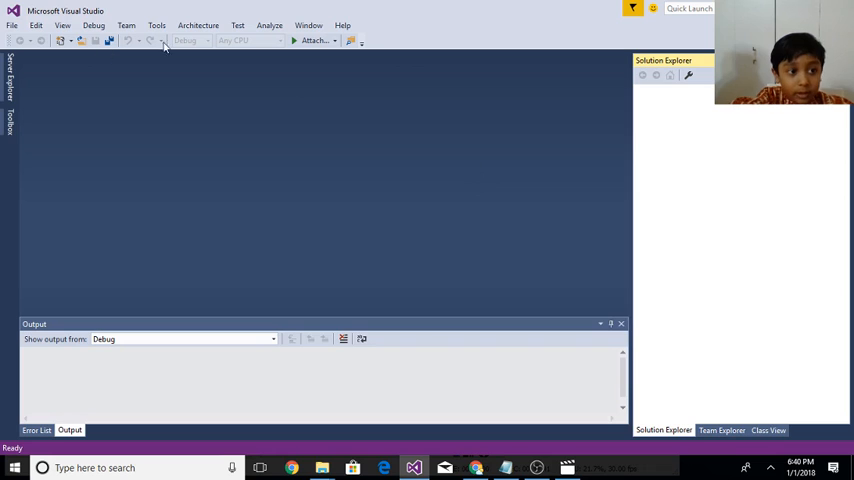
Step: Create a Visual C# Console Application project named ConsoleApplication1 via File > New > Project
{"action": "left_click", "coordinate": [11, 25]}
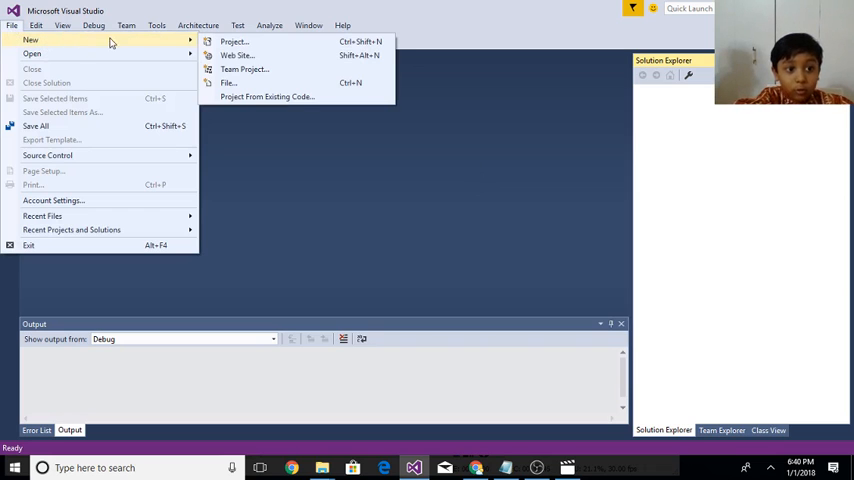
{"action": "mouse_move", "coordinate": [233, 41]}
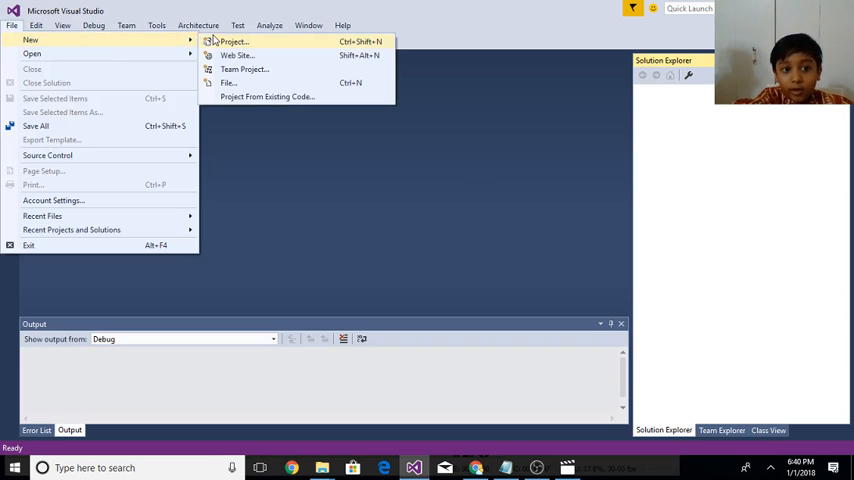
{"action": "left_click", "coordinate": [233, 41]}
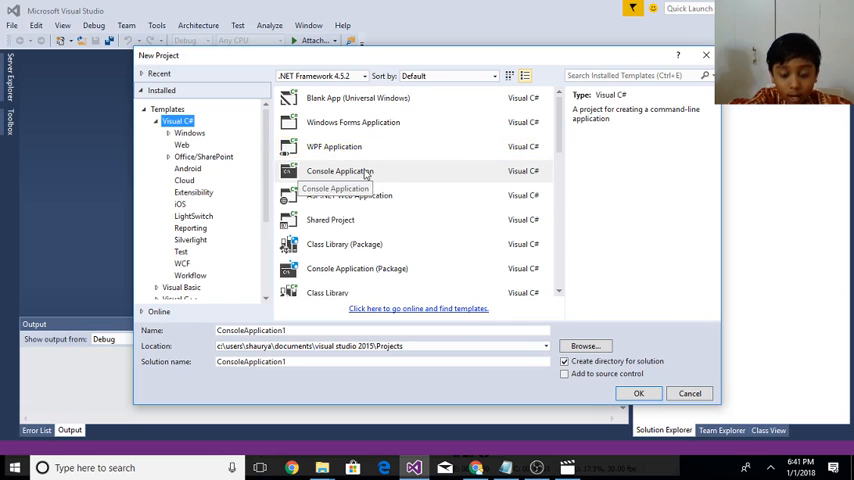
{"action": "left_click", "coordinate": [638, 393]}
{"action": "type", "text": "Con"}
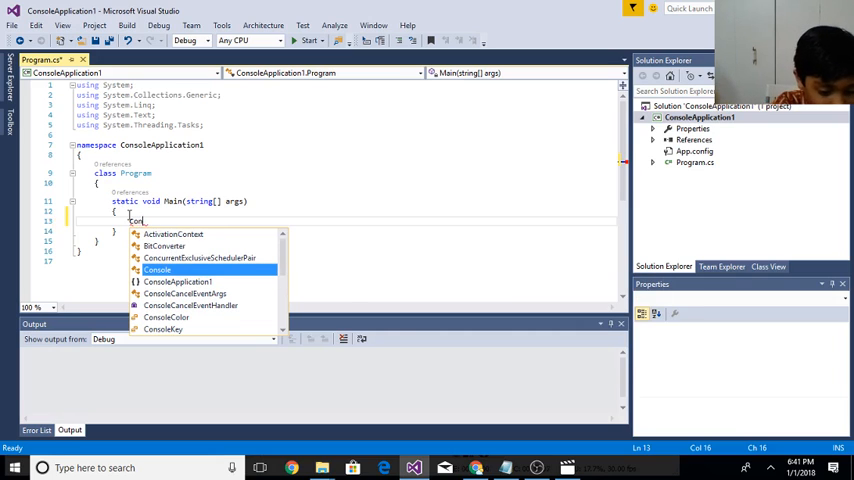
Step: Type Console.WriteLine inside Main, completing the names with IntelliSense
{"action": "type", "text": "sole"}
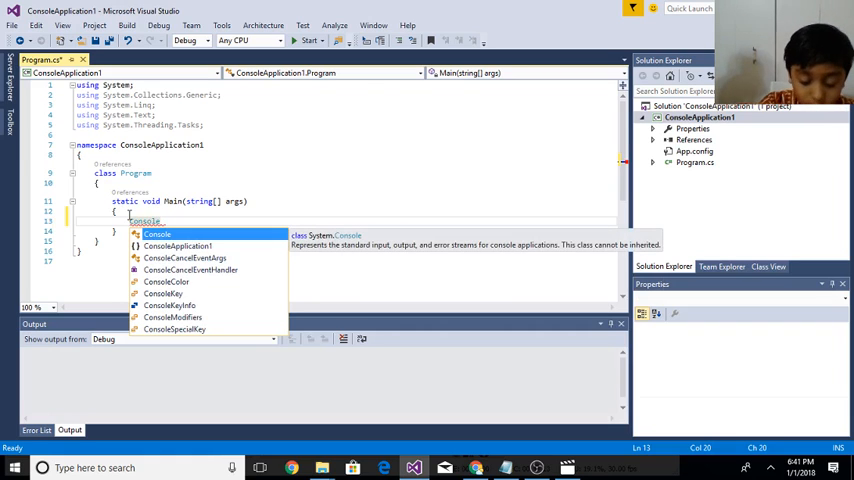
{"action": "type", "text": "."}
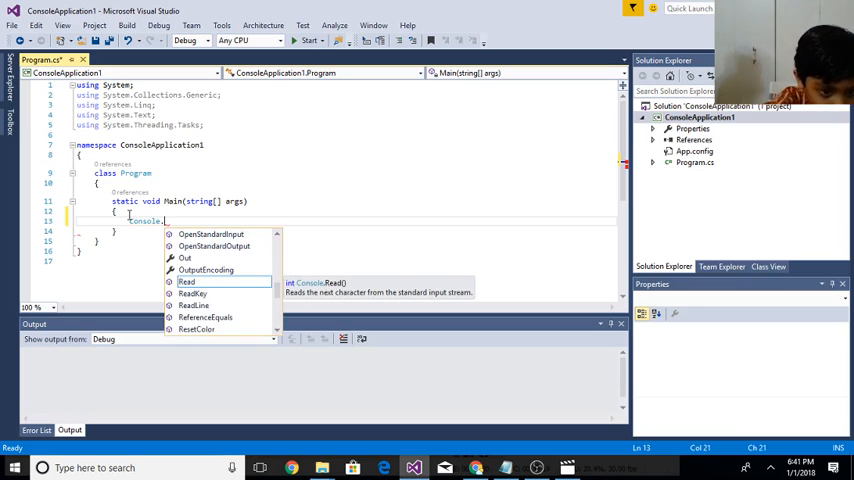
{"action": "type", "text": "W"}
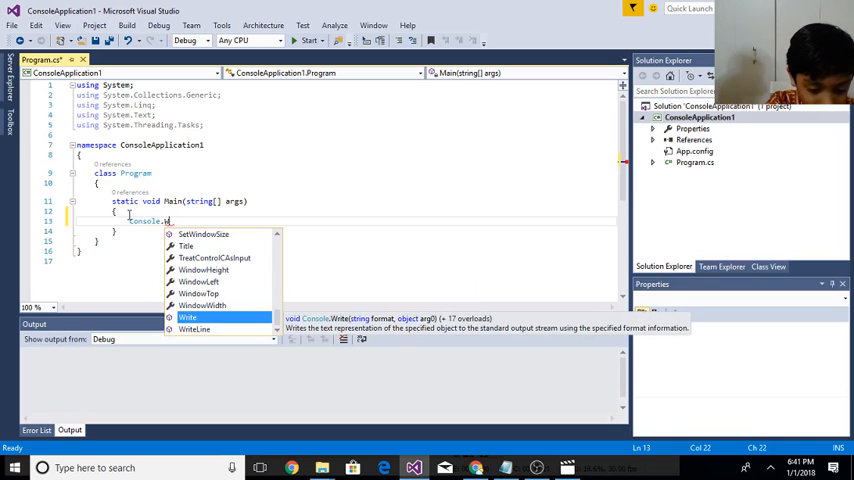
{"action": "type", "text": "ri"}
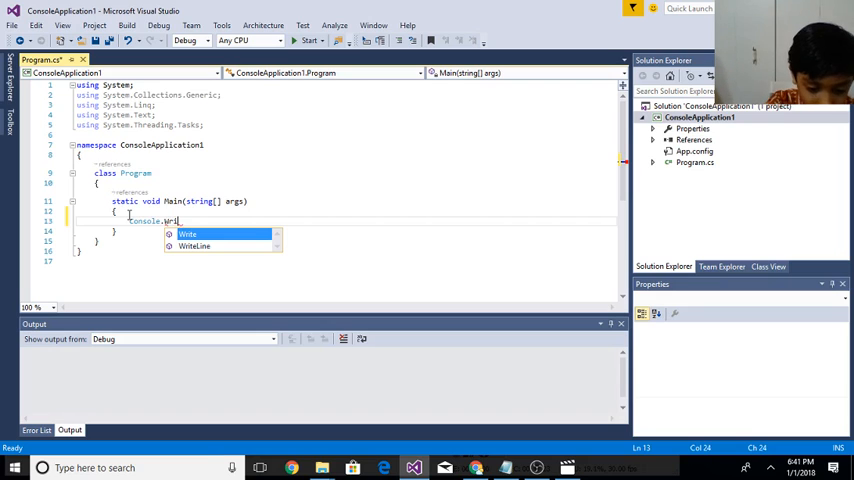
{"action": "type", "text": "e"}
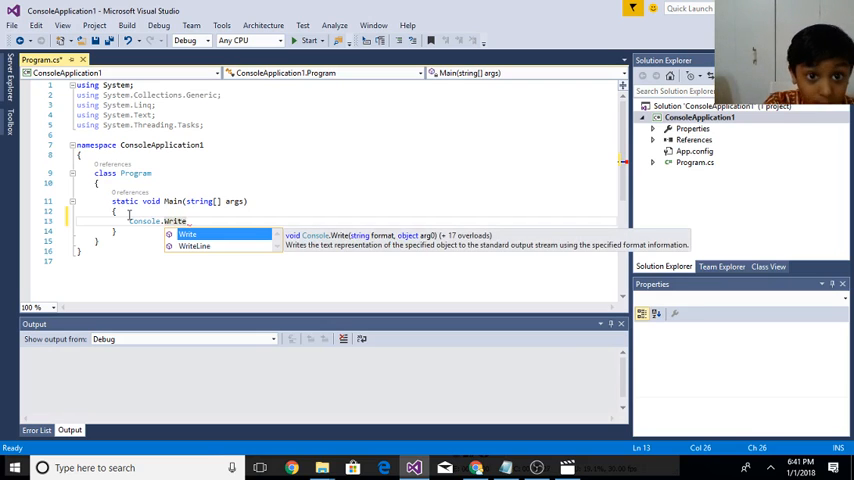
{"action": "type", "text": "l"}
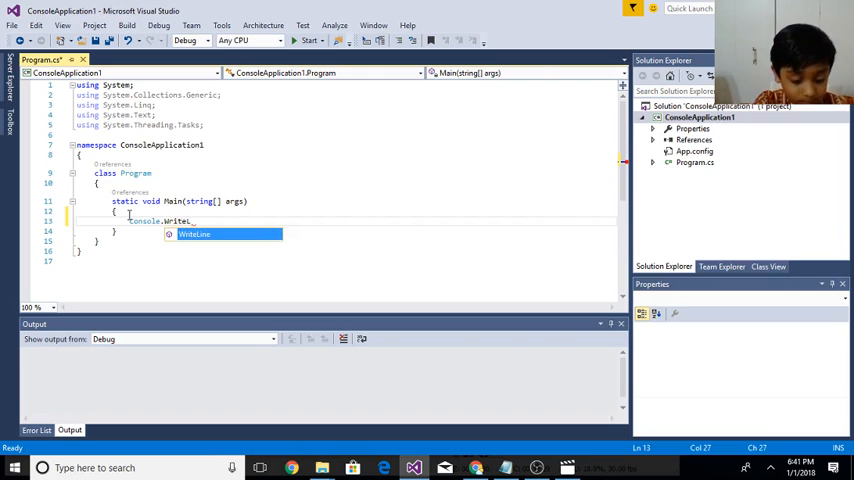
{"action": "type", "text": "ine"}
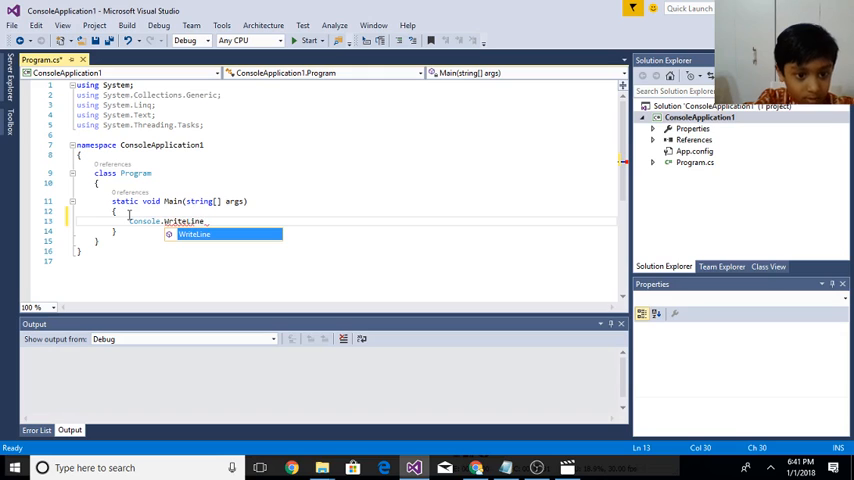
{"action": "type", "text": "WriteLine"}
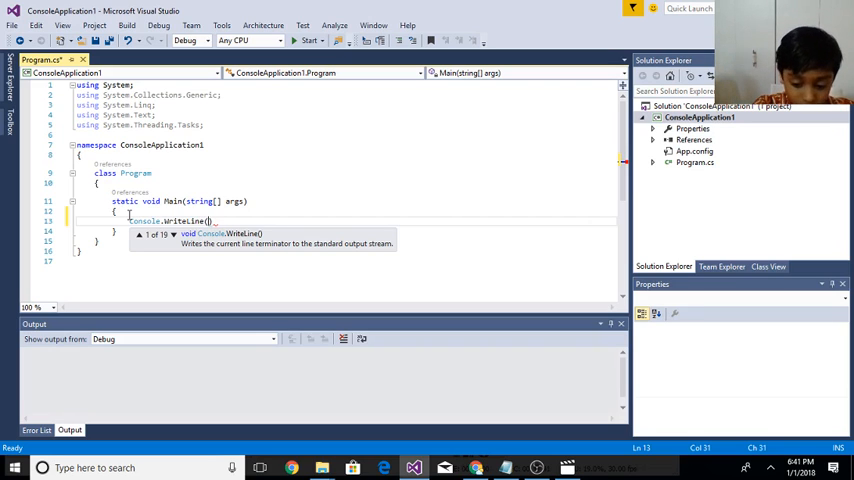
Step: Add the string "Hello Shaurya" as the argument and end the statement with a semicolon
{"action": "type", "text": "\"\""}
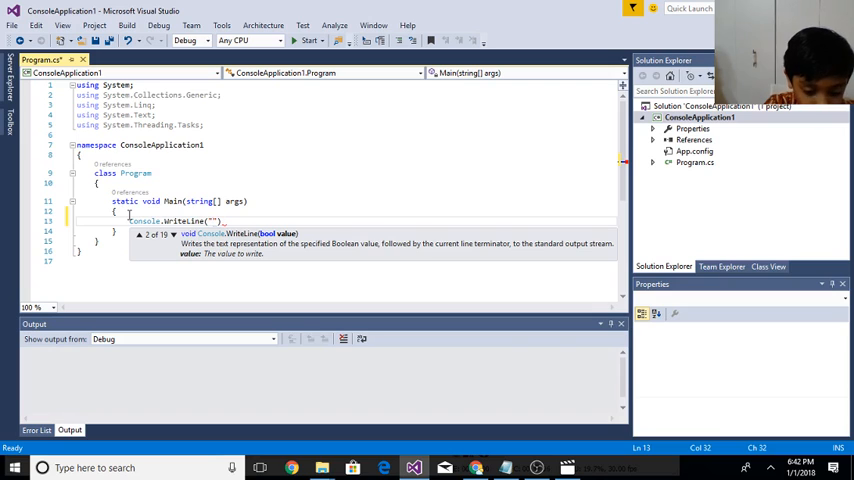
{"action": "type", "text": "H"}
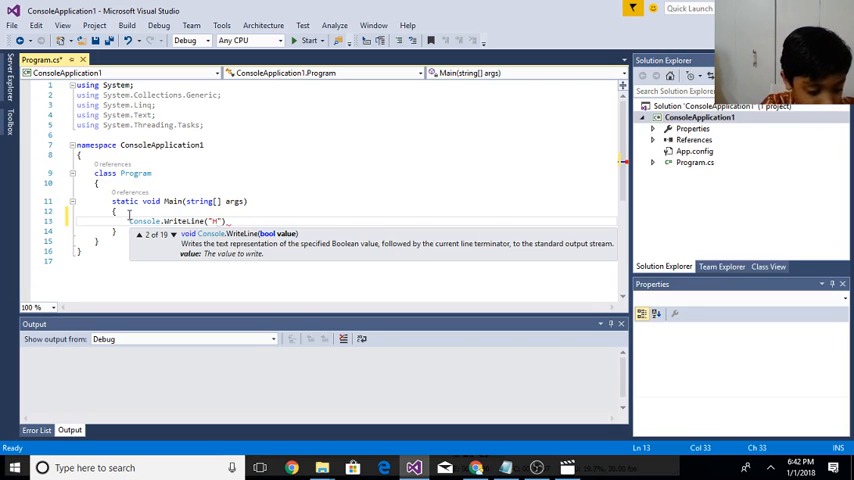
{"action": "type", "text": "ello"}
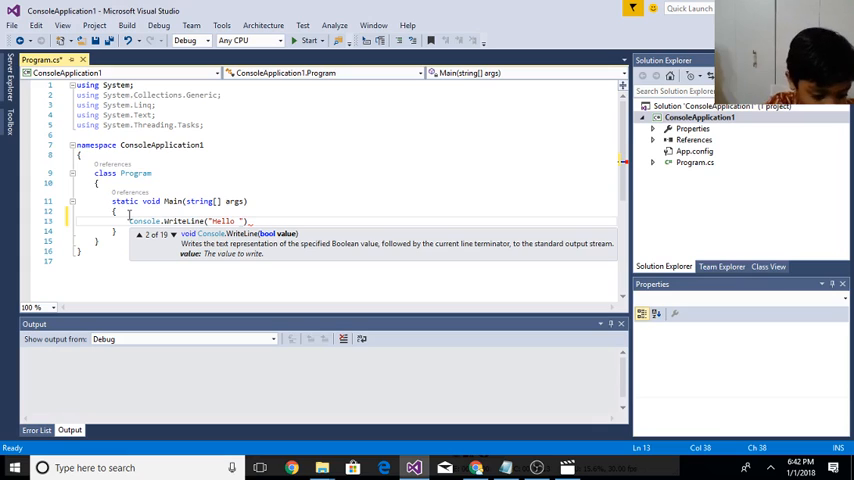
{"action": "type", "text": "sb"}
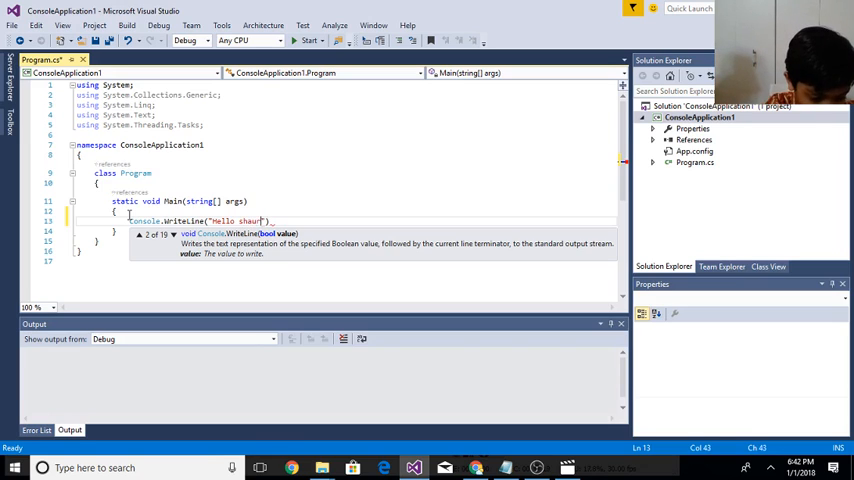
{"action": "type", "text": "ya"}
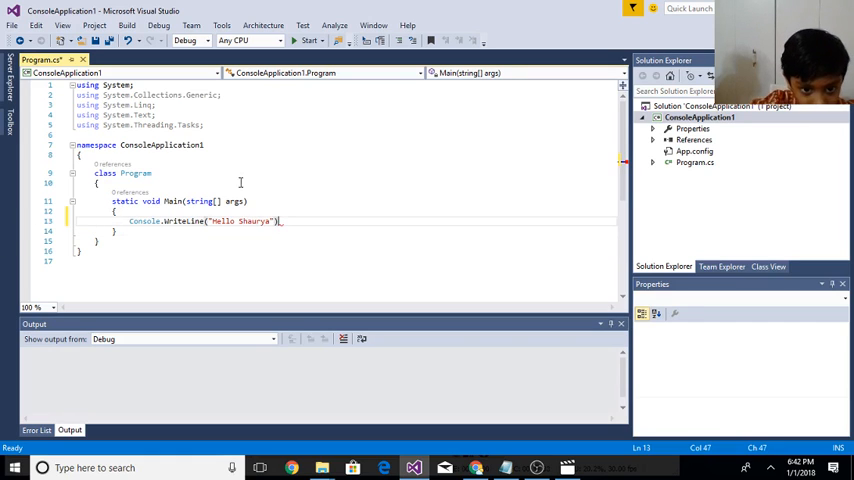
{"action": "type", "text": ";"}
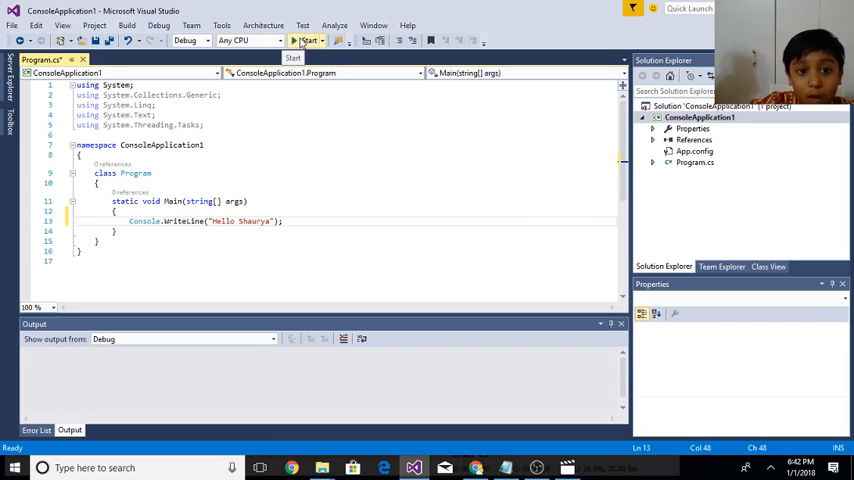
Step: Run the program (exits with code 0) and add a blank line below WriteLine
{"action": "left_click", "coordinate": [308, 40]}
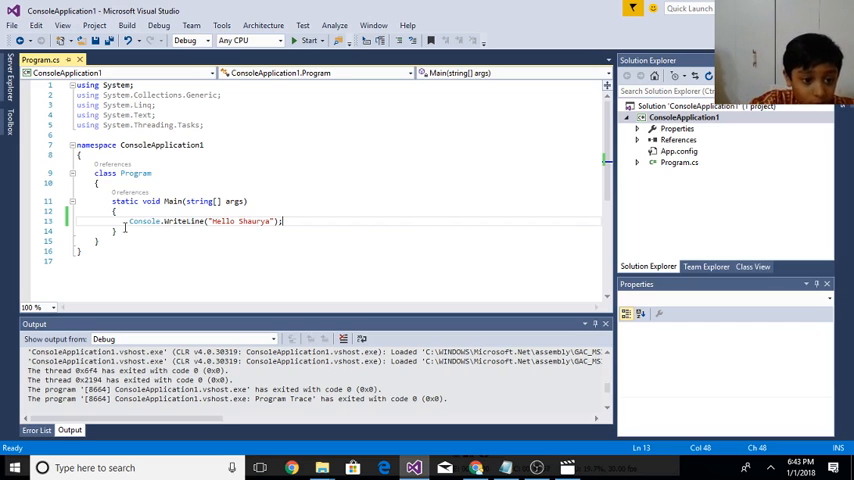
{"action": "key", "text": "enter"}
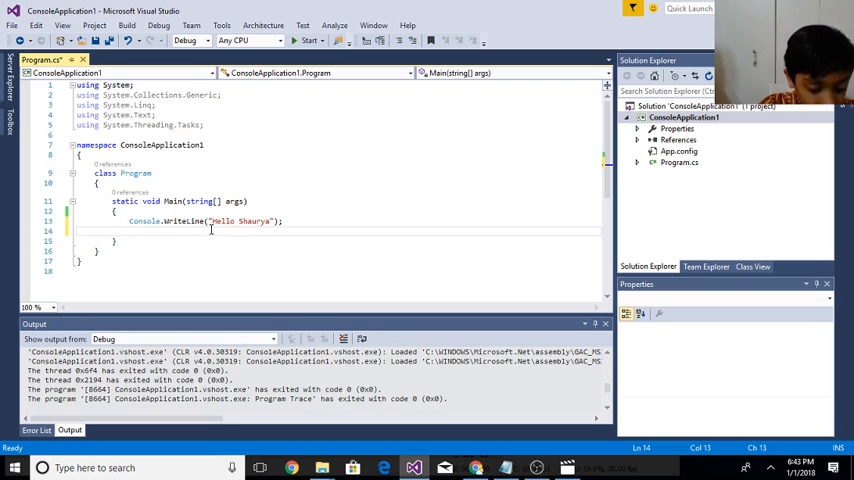
Step: Add Console.Read(); after the greeting and rerun so Hello Shaurya stays on screen
{"action": "type", "text": "Console"}
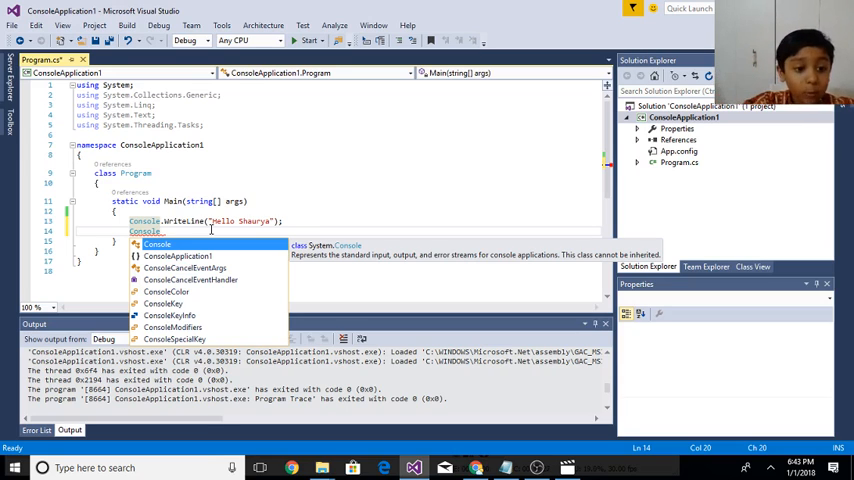
{"action": "mouse_move", "coordinate": [283, 249]}
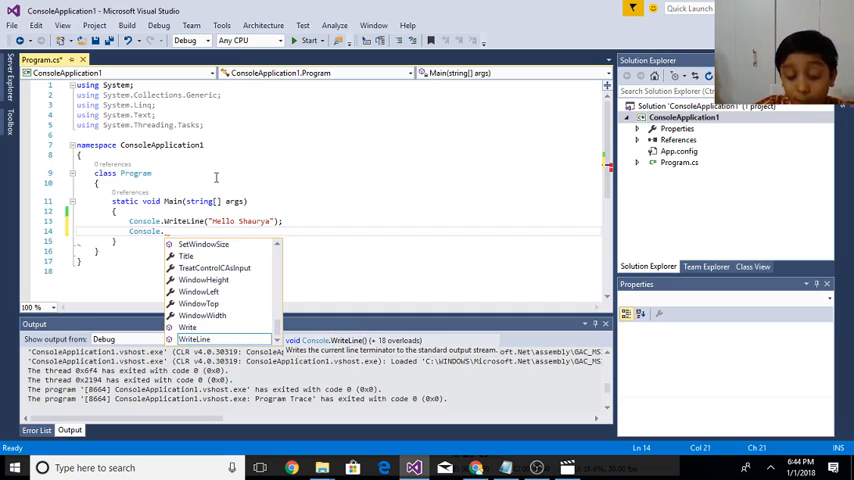
{"action": "type", "text": "R"}
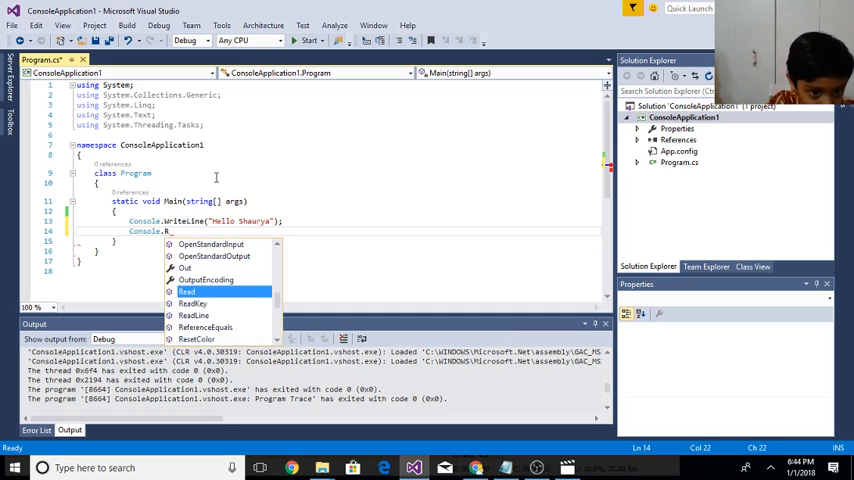
{"action": "type", "text": "e"}
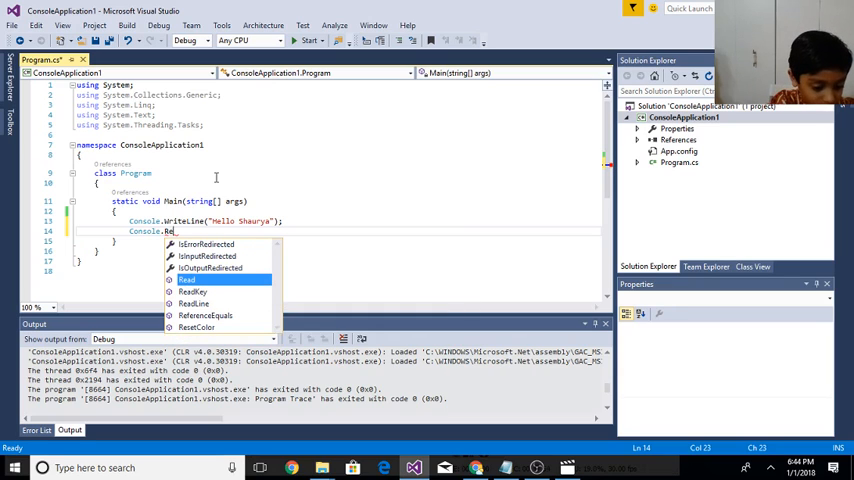
{"action": "type", "text": "ad"}
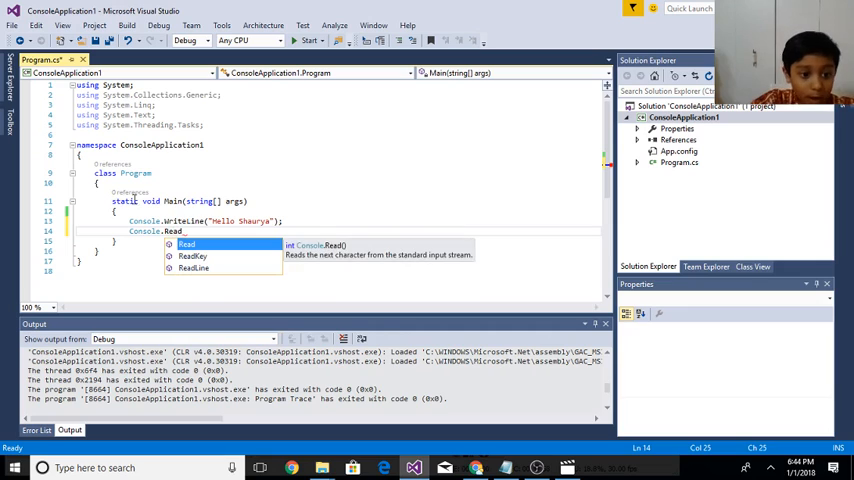
{"action": "mouse_move", "coordinate": [196, 267]}
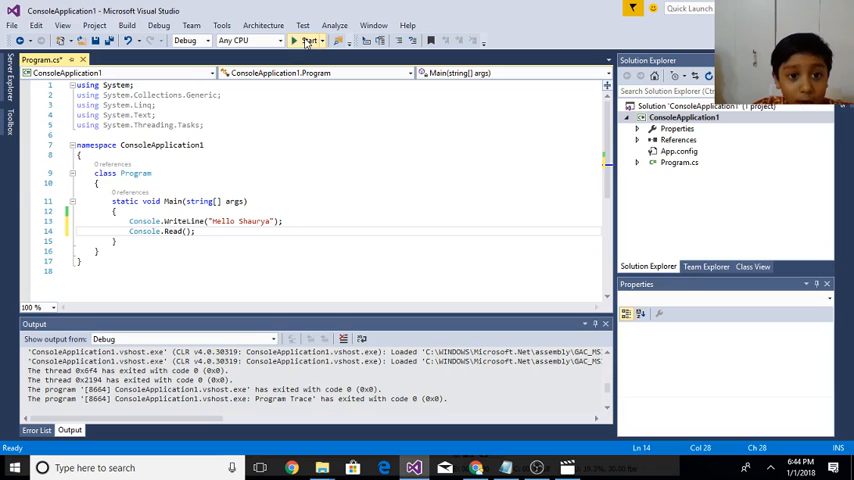
{"action": "left_click", "coordinate": [308, 40]}
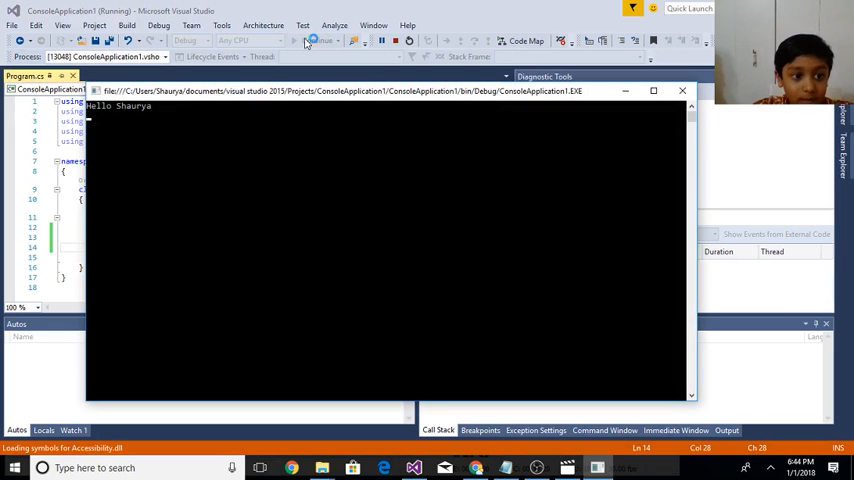